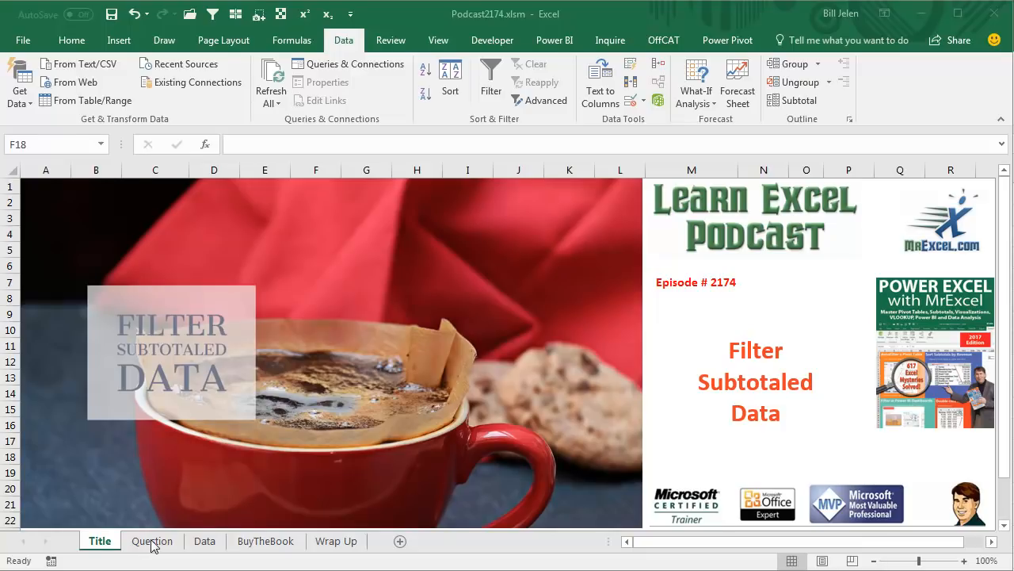
# Step: Show the viewer's question about filterable subtotals and the percentage calculation
pyautogui.click(152, 541)
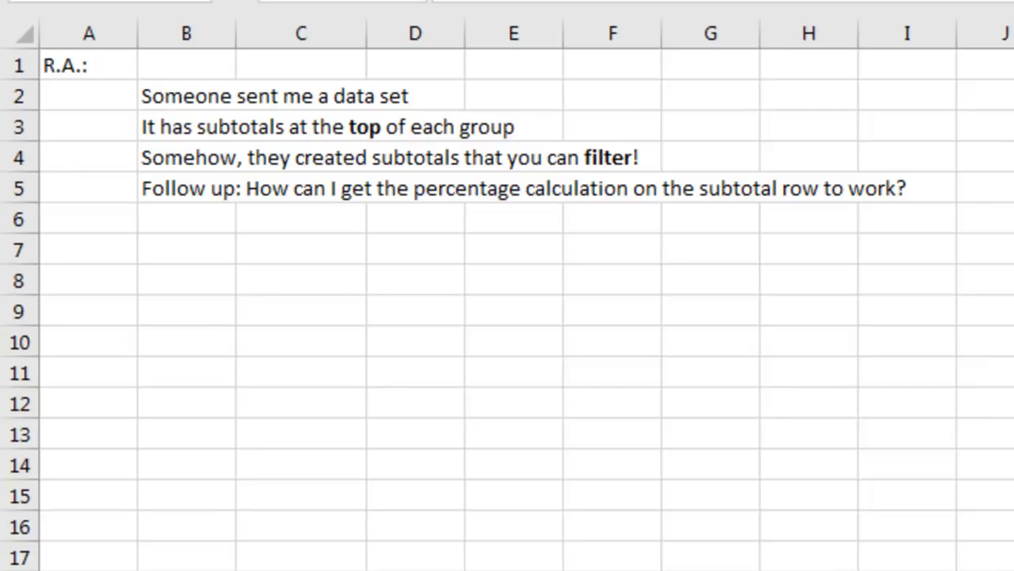
# Step: Review the SUBTOTAL syntax note, then show the Data sheet of sales records
pyautogui.click(187, 279)
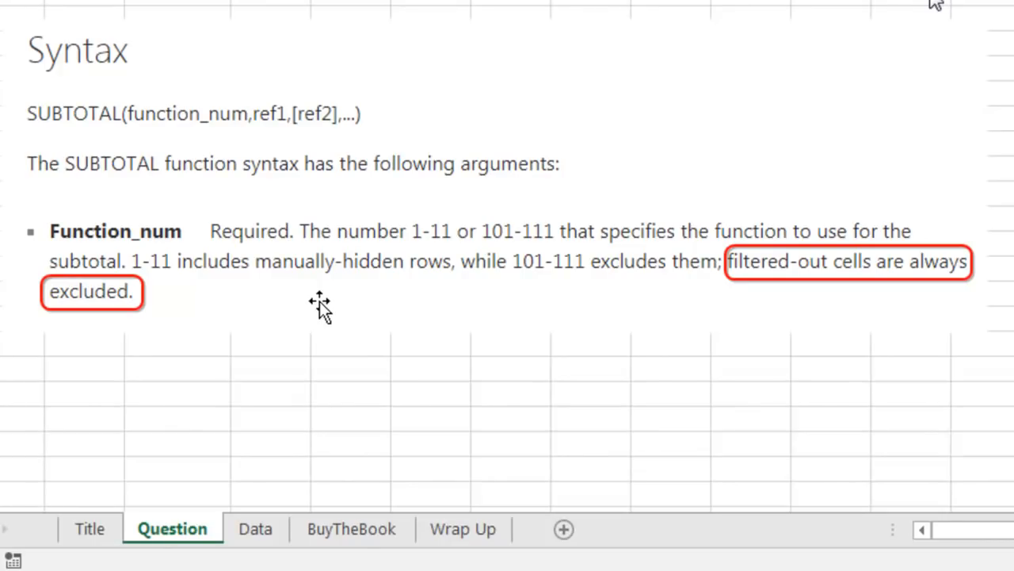
pyautogui.moveTo(787, 320)
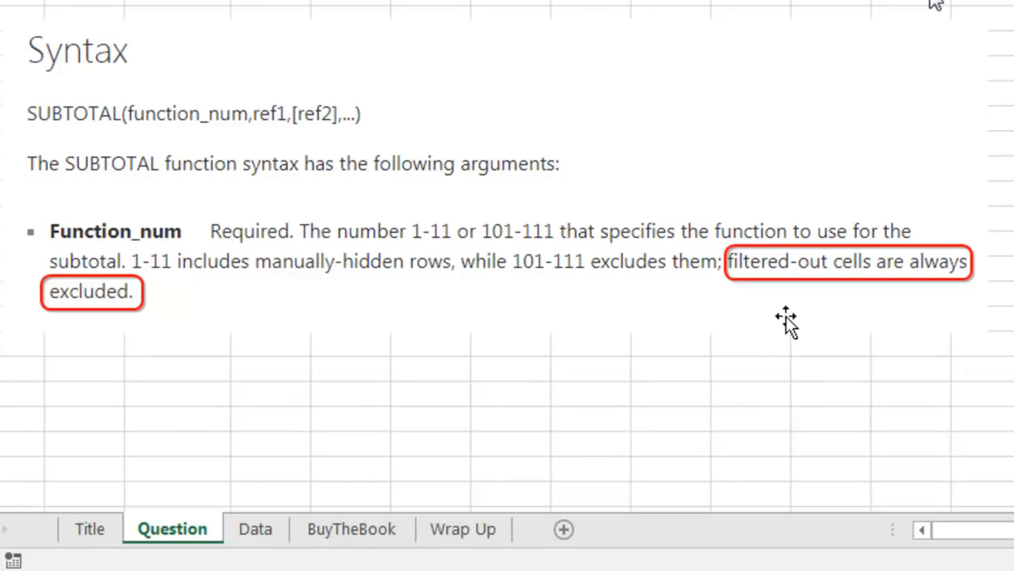
pyautogui.moveTo(796, 285)
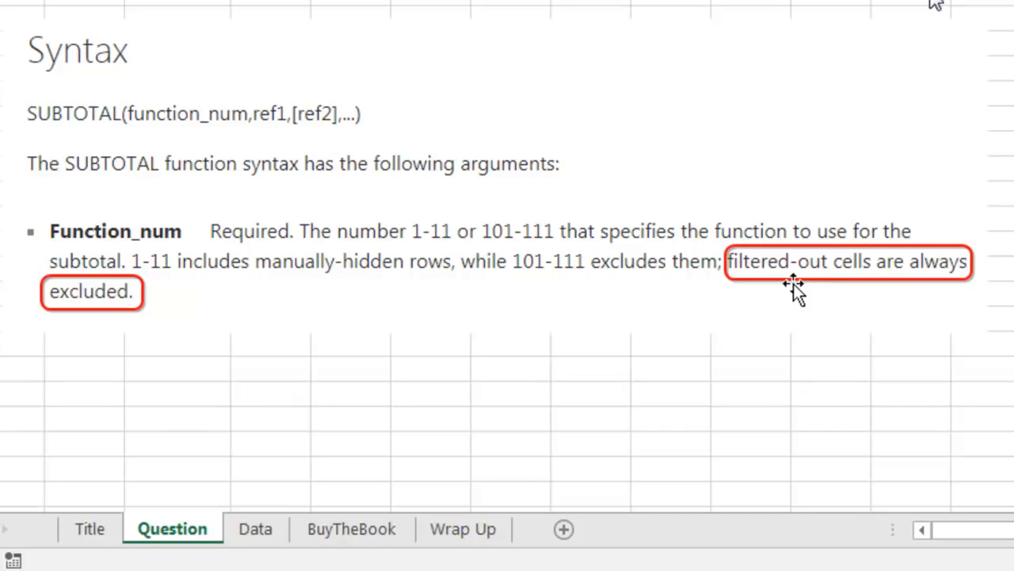
pyautogui.moveTo(526, 288)
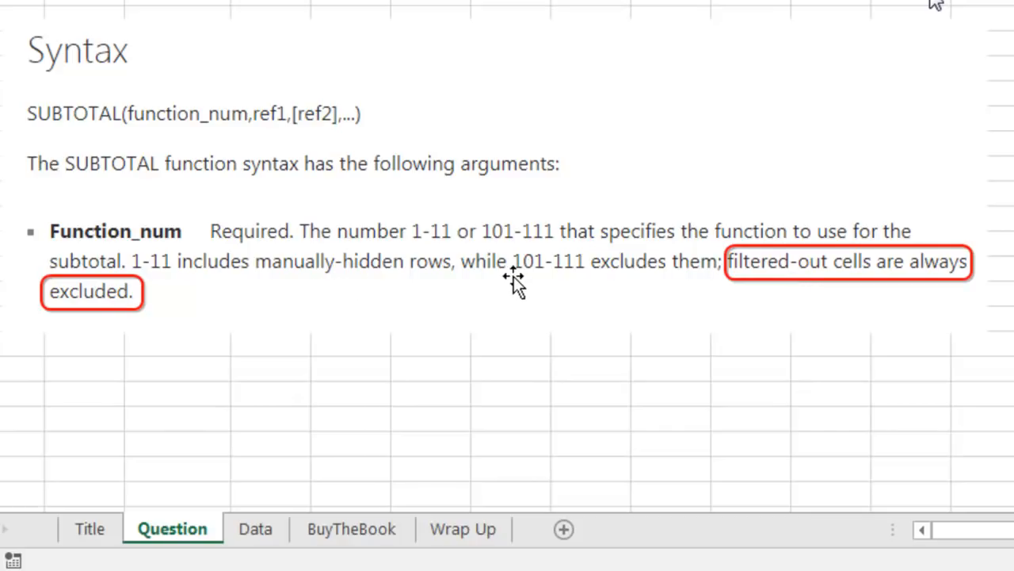
pyautogui.moveTo(759, 282)
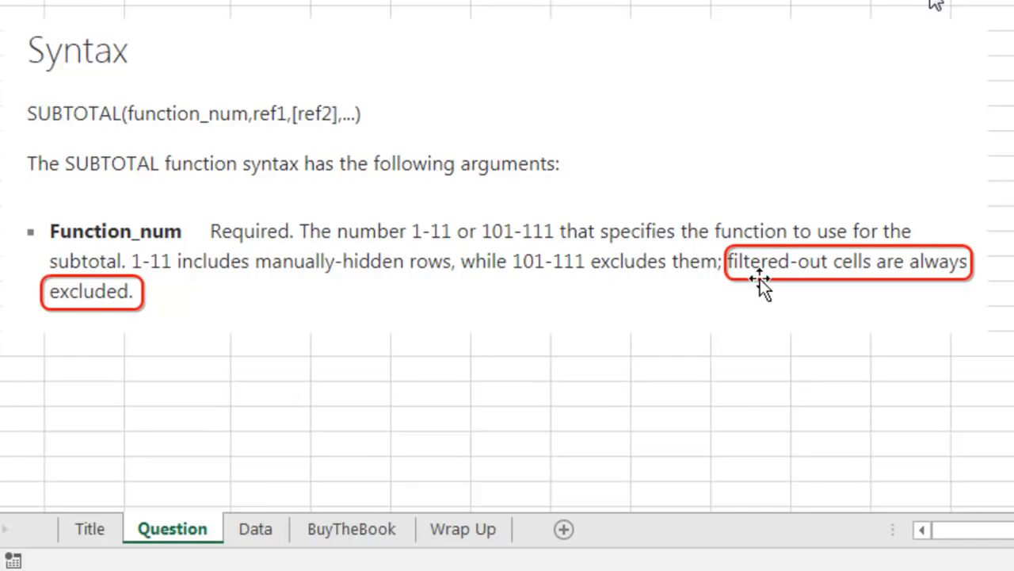
pyautogui.click(255, 529)
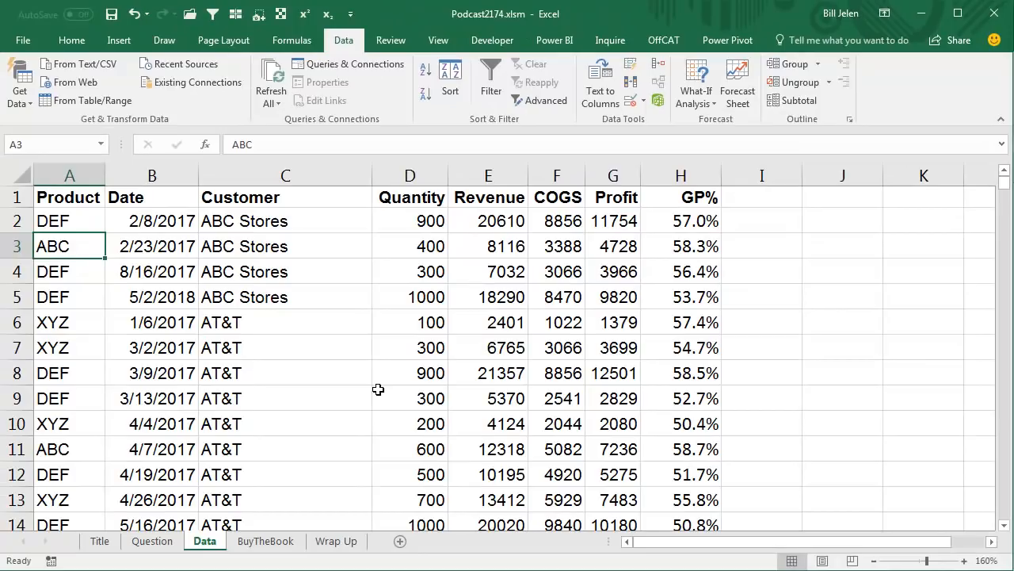
pyautogui.moveTo(799, 99)
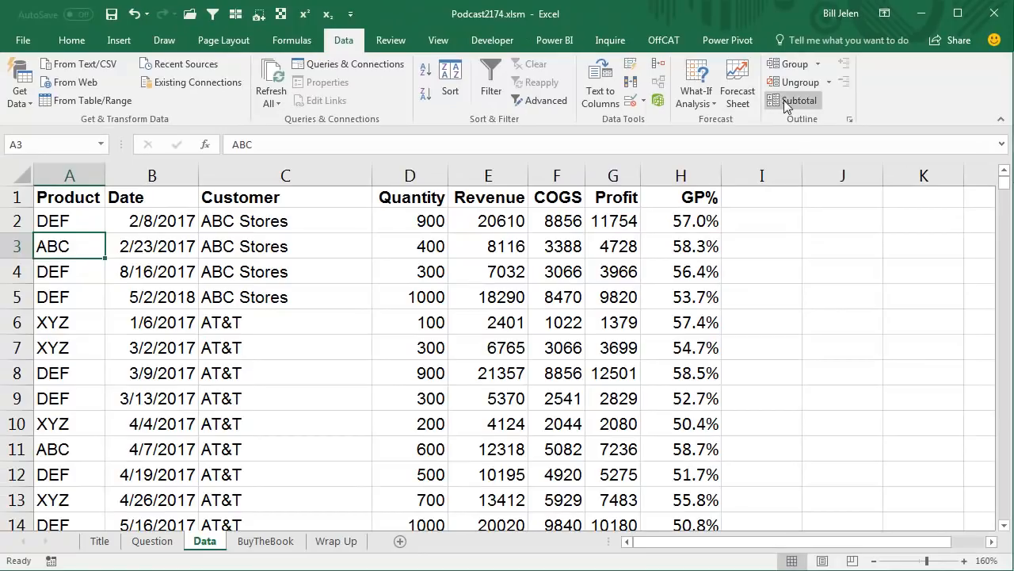
pyautogui.moveTo(799, 102)
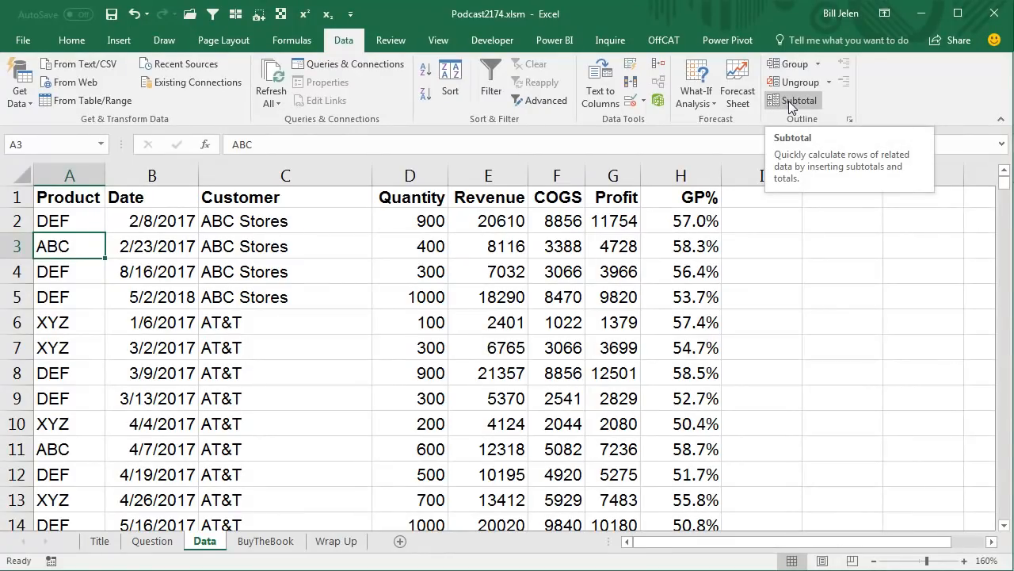
pyautogui.moveTo(304, 162)
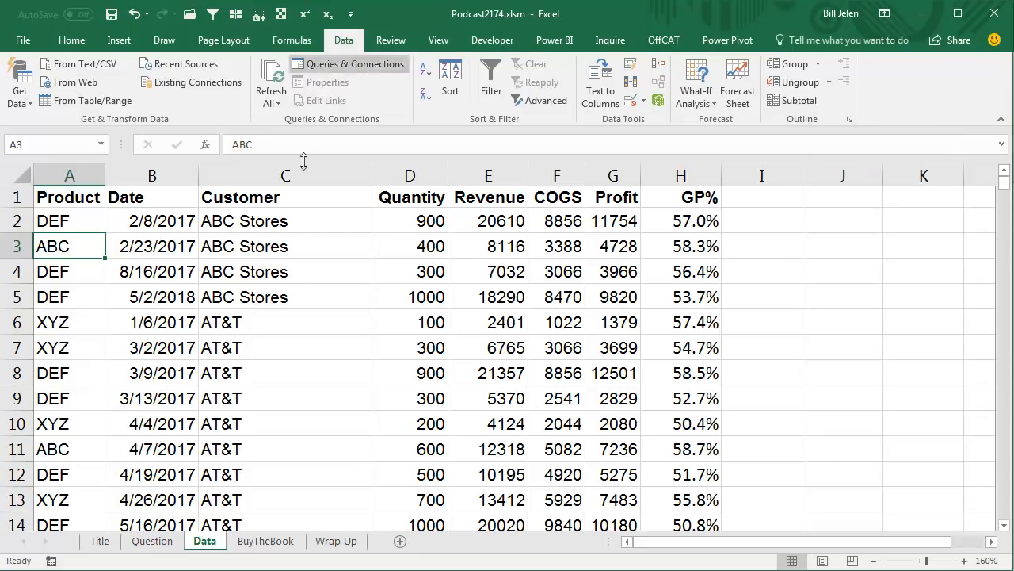
pyautogui.moveTo(264, 222)
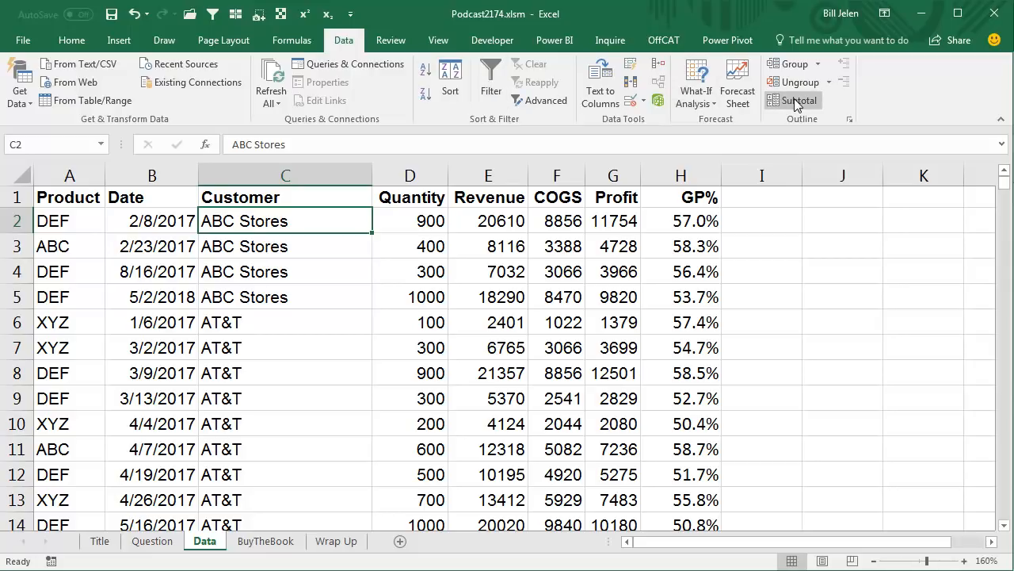
# Step: Subtotal at each change in Customer with Sum, summary rows above each group
pyautogui.click(796, 100)
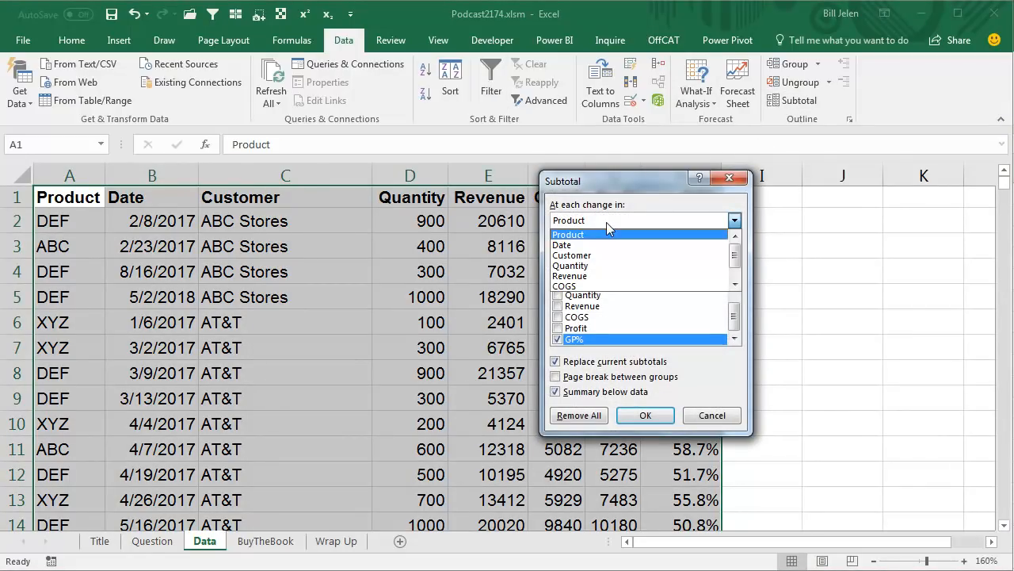
pyautogui.click(571, 254)
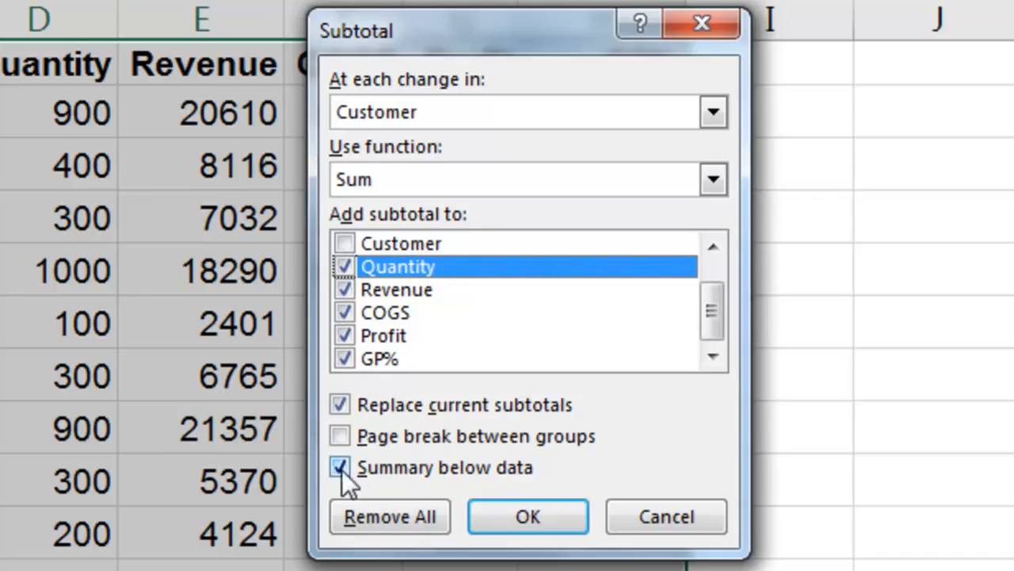
pyautogui.click(339, 466)
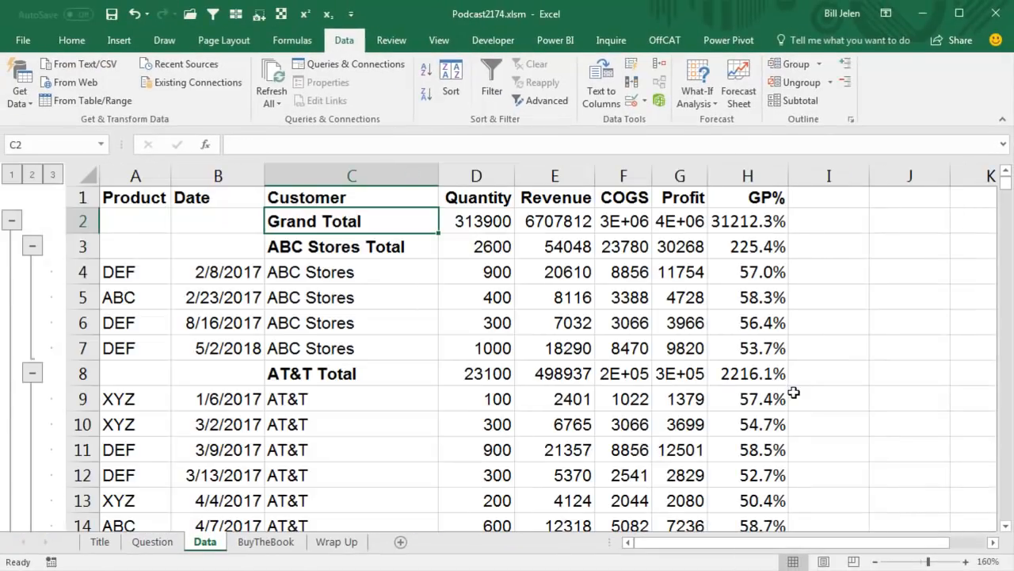
pyautogui.moveTo(345, 257)
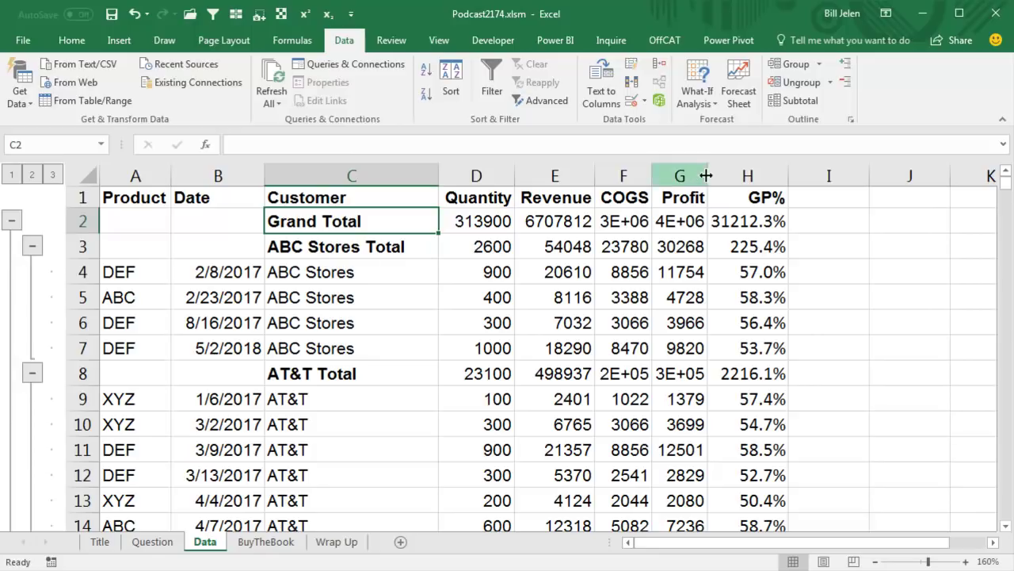
# Step: Widen COGS and Profit so totals like 2978394 and 3729418 show fully
pyautogui.moveTo(705, 174); pyautogui.dragTo(653, 175)
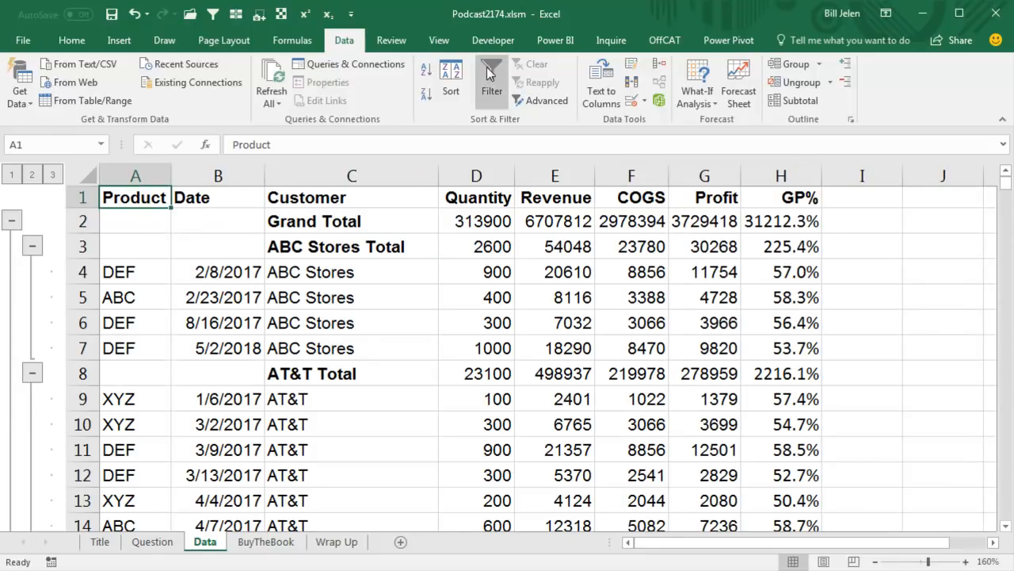
# Step: Turn on filtering and try showing only product ABC, then clear that filter
pyautogui.click(491, 80)
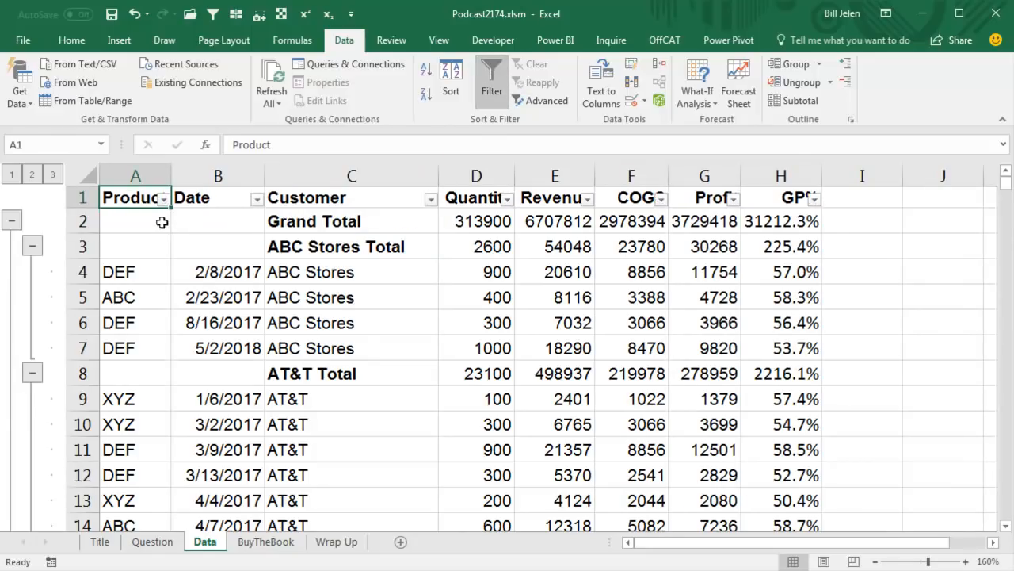
pyautogui.moveTo(122, 298)
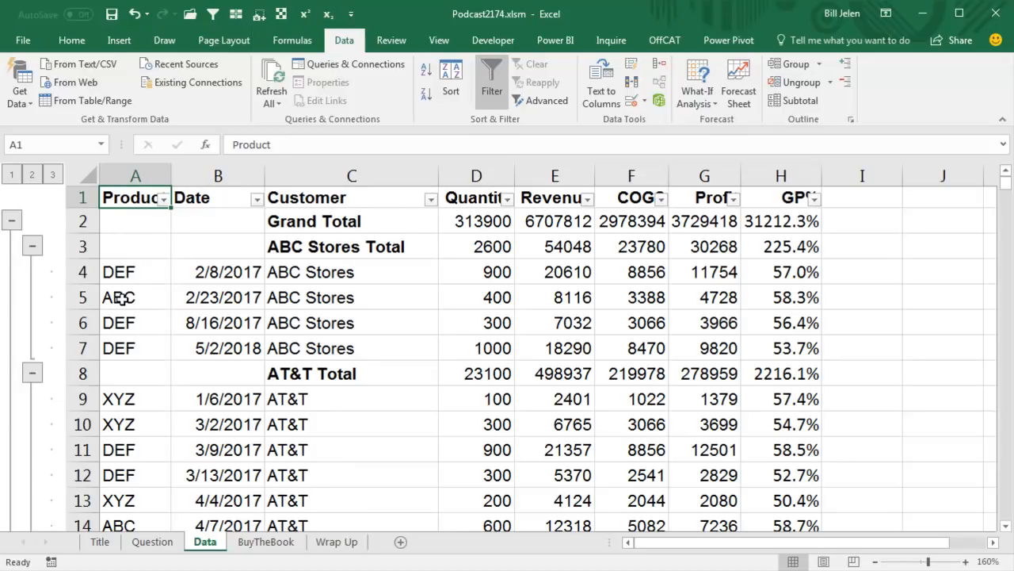
pyautogui.click(161, 198)
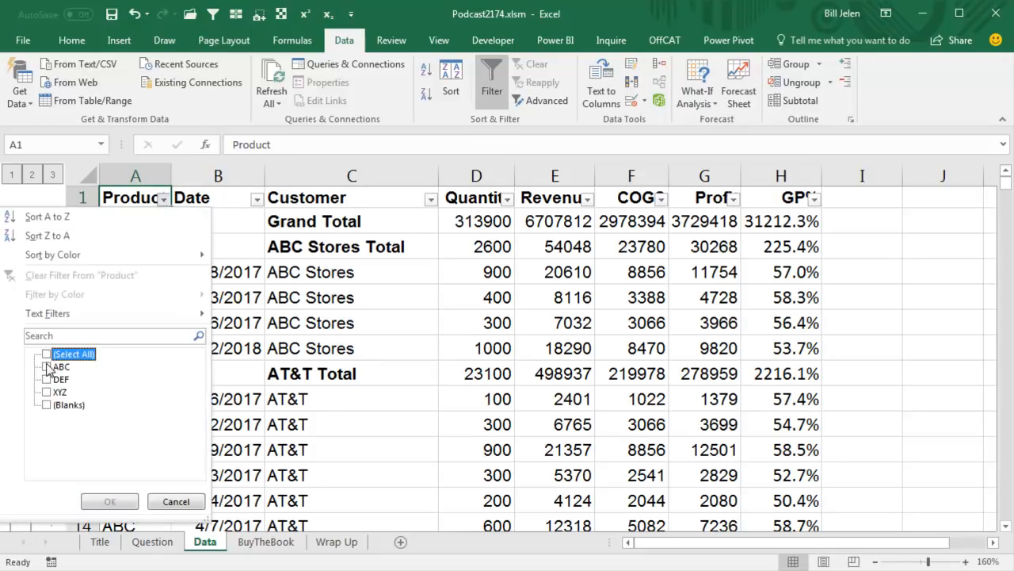
pyautogui.click(110, 501)
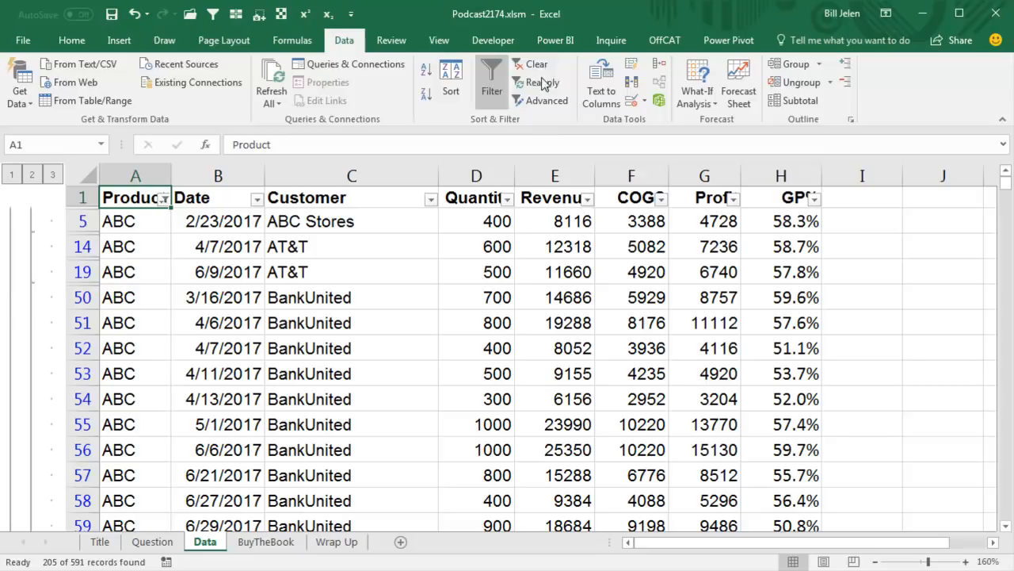
pyautogui.click(536, 63)
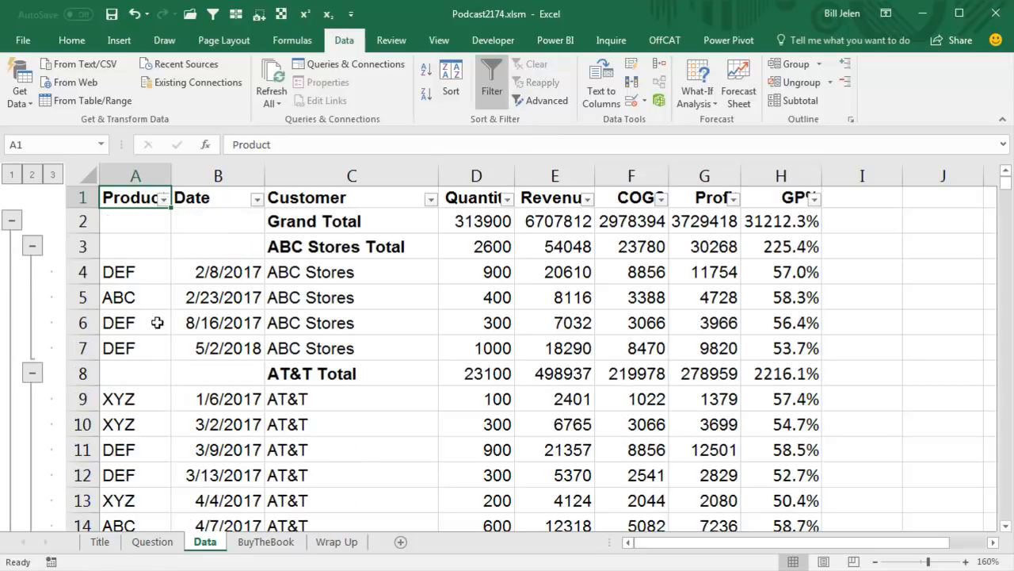
pyautogui.moveTo(125, 296)
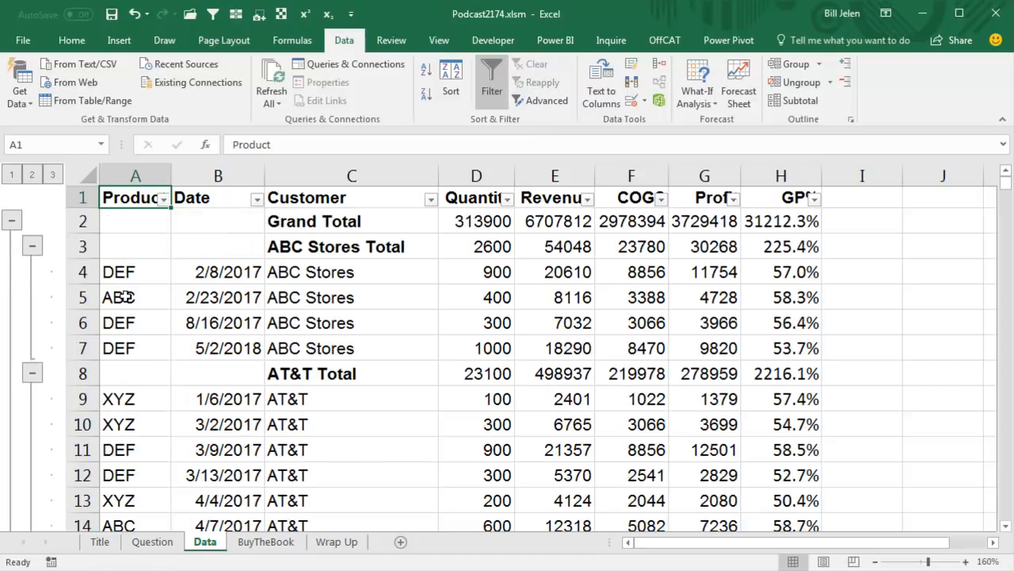
pyautogui.moveTo(127, 297)
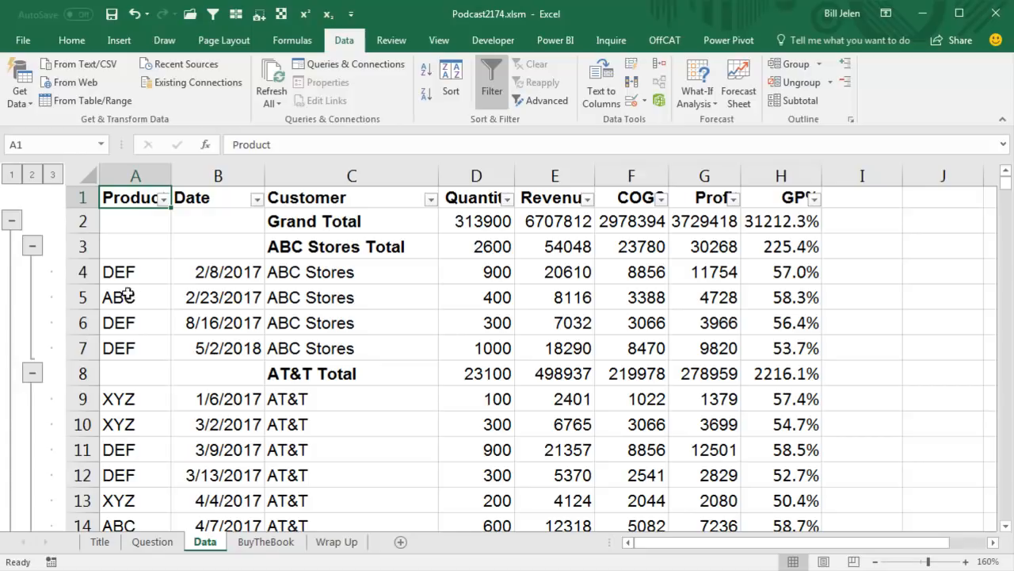
# Step: Filter Product to ABC plus (Blanks) and inspect the AT&T Total revenue SUBTOTAL formula
pyautogui.click(166, 197)
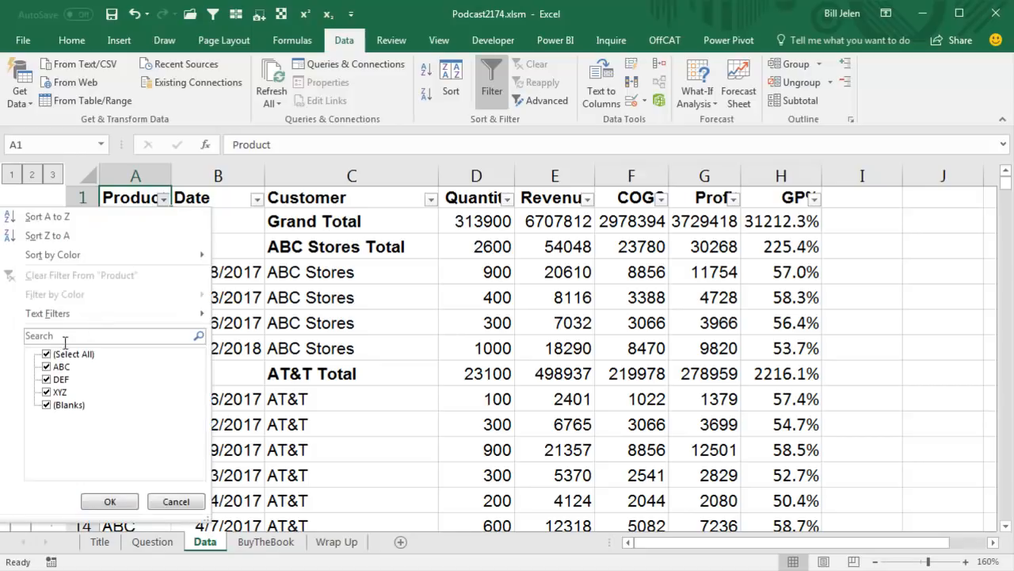
pyautogui.click(60, 367)
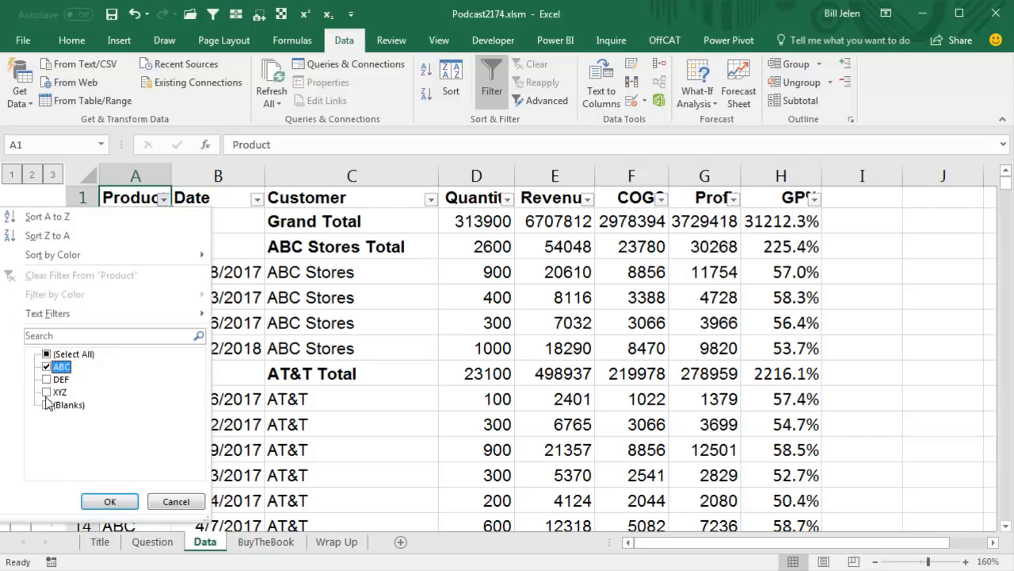
pyautogui.click(46, 405)
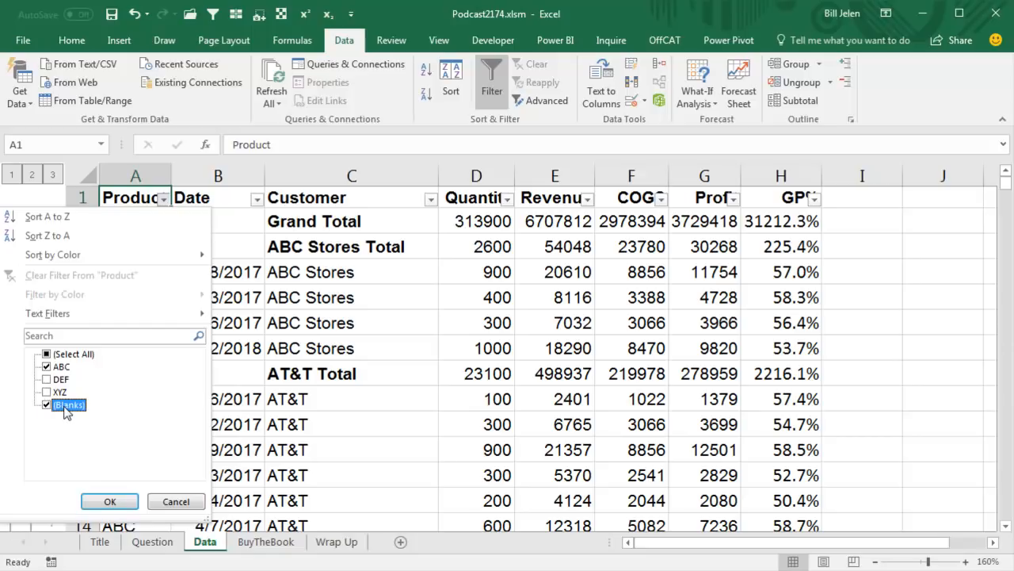
pyautogui.click(109, 501)
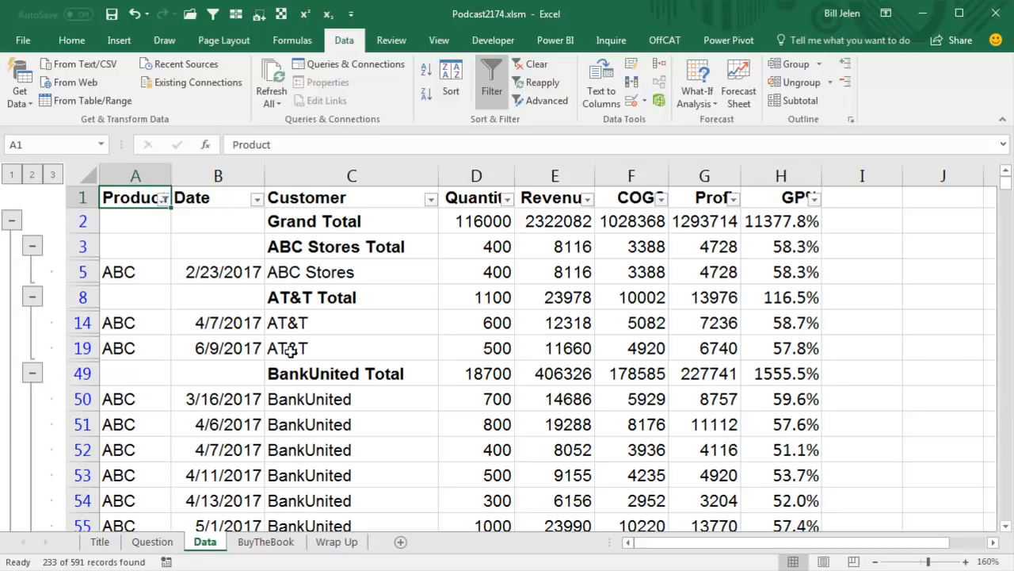
pyautogui.moveTo(140, 326)
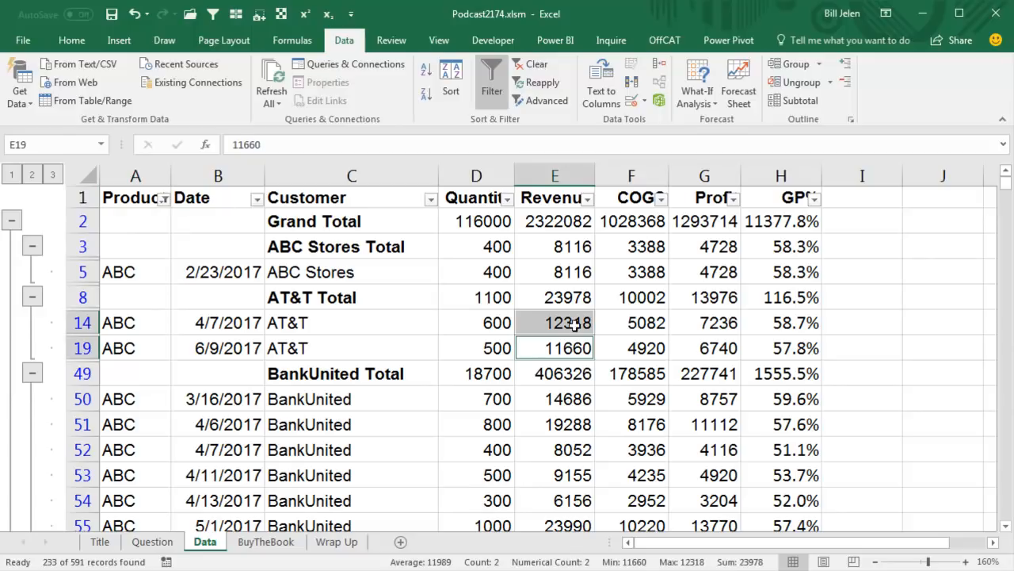
pyautogui.moveTo(690, 475)
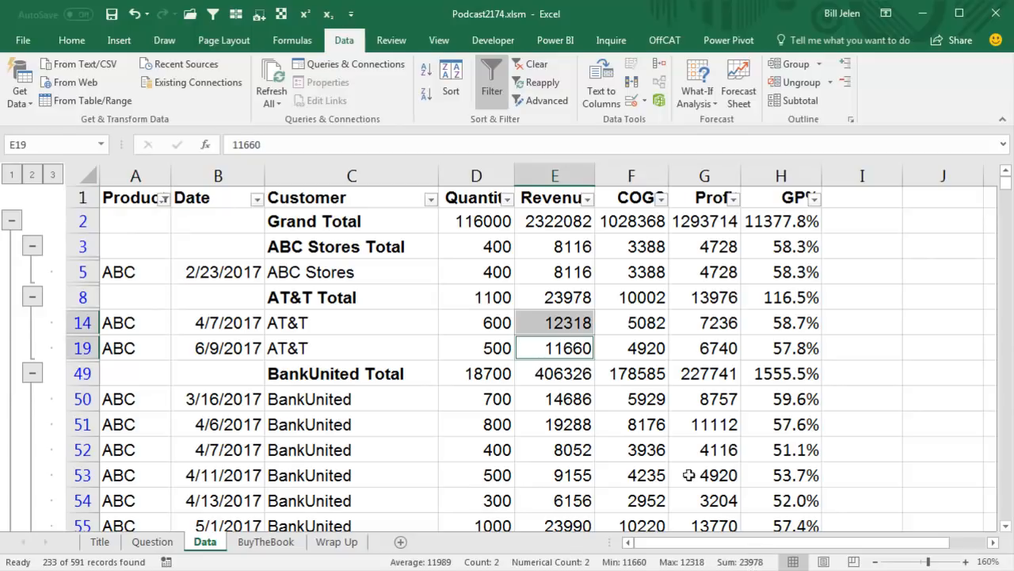
pyautogui.click(555, 296)
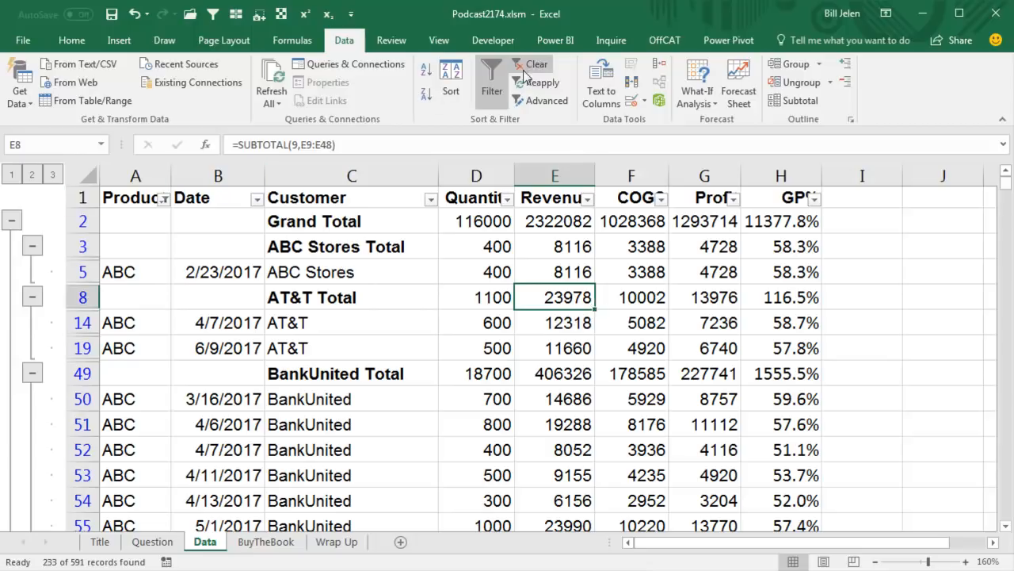
# Step: Refilter Product to DEF plus (Blanks), giving AT&T Total revenue 247361
pyautogui.click(530, 63)
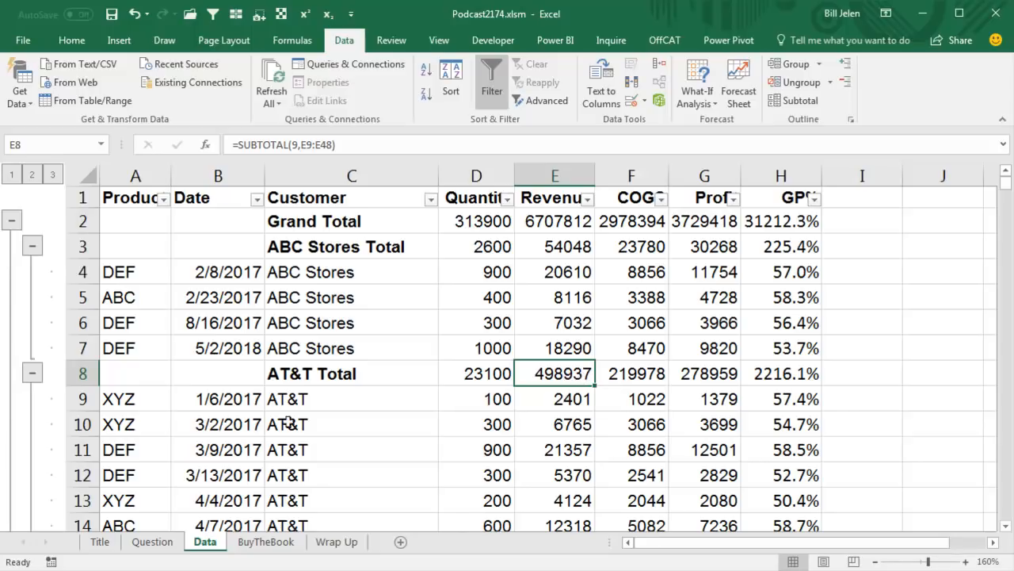
pyautogui.moveTo(167, 204)
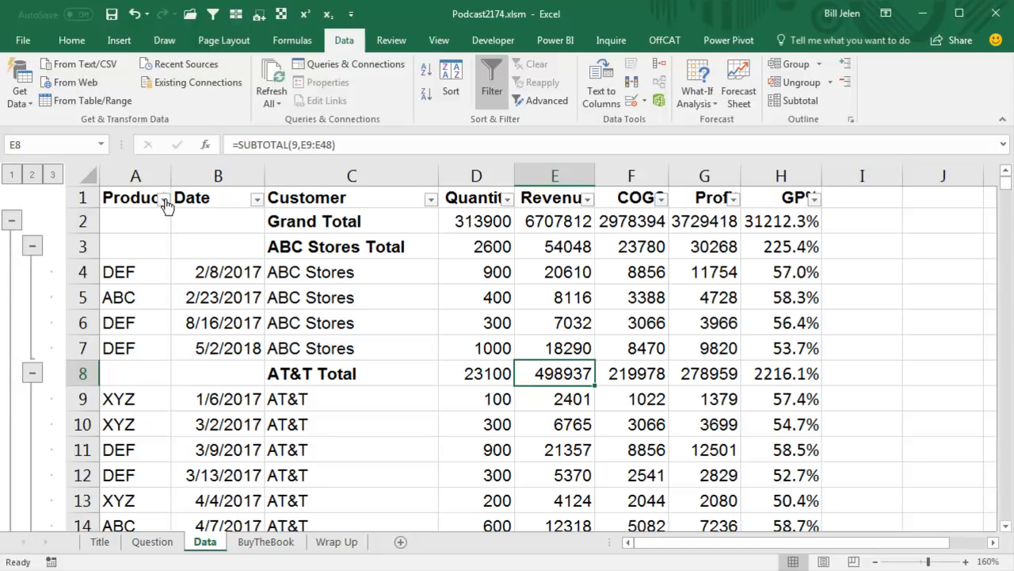
pyautogui.click(166, 198)
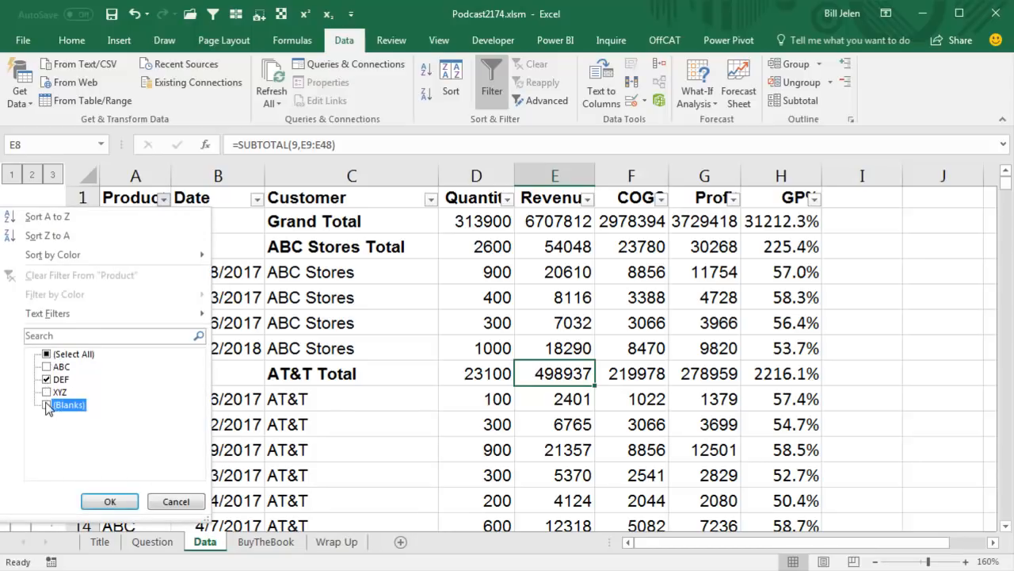
pyautogui.click(109, 501)
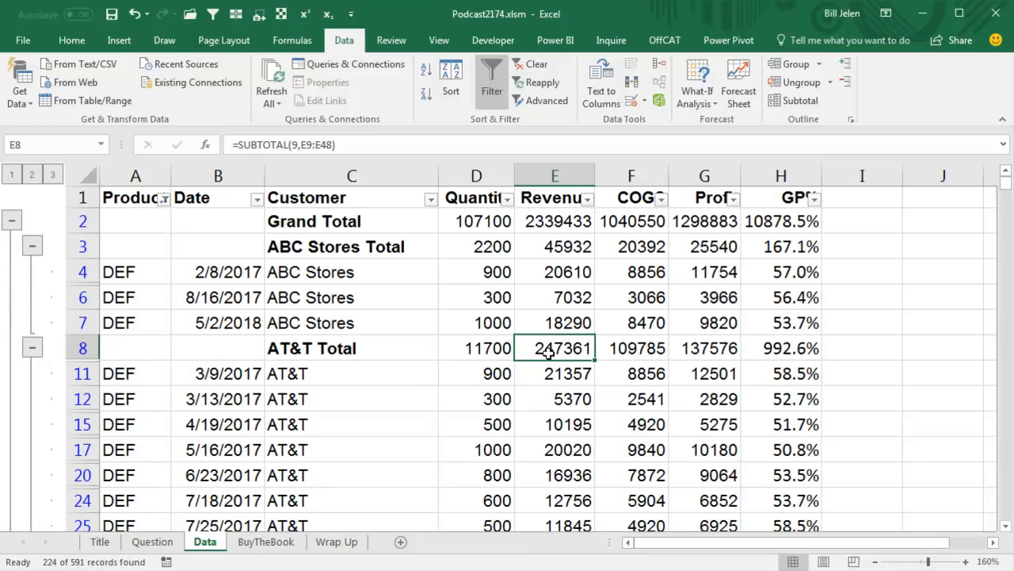
pyautogui.scroll(-3)
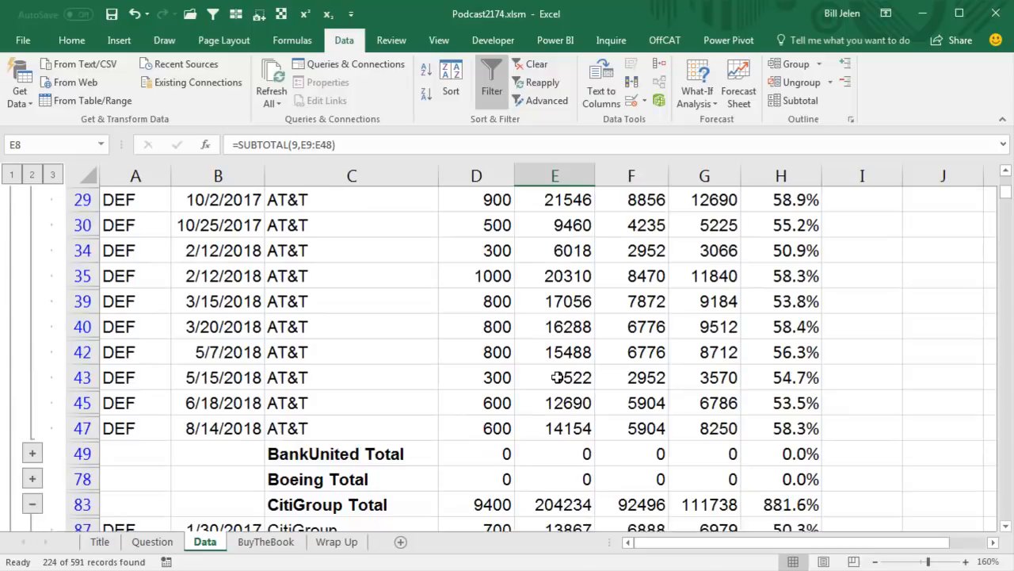
pyautogui.scroll(3)
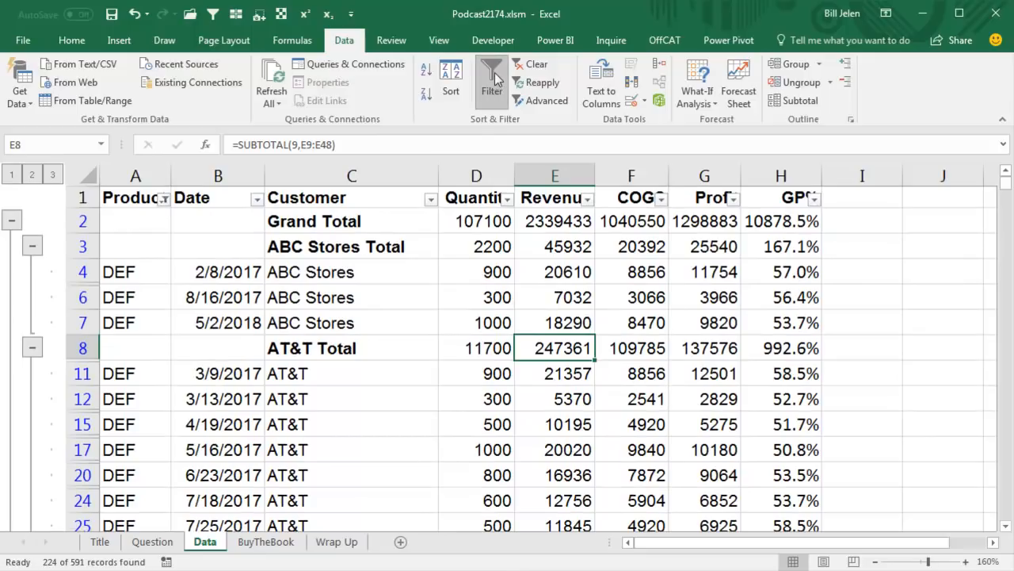
# Step: Clear the filter and select the ABC Stores GP% cells to copy the row formula
pyautogui.click(537, 63)
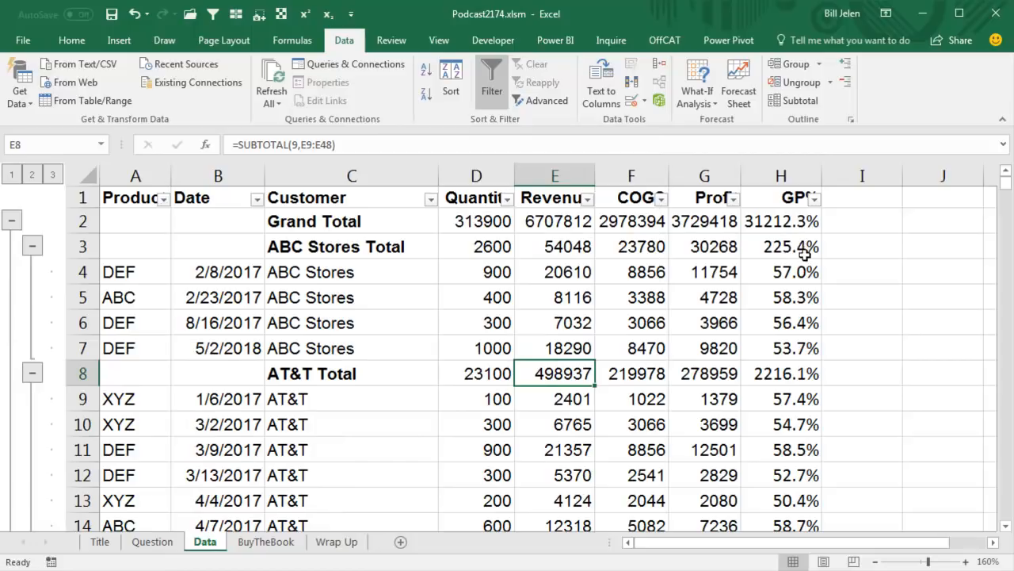
pyautogui.moveTo(790, 273)
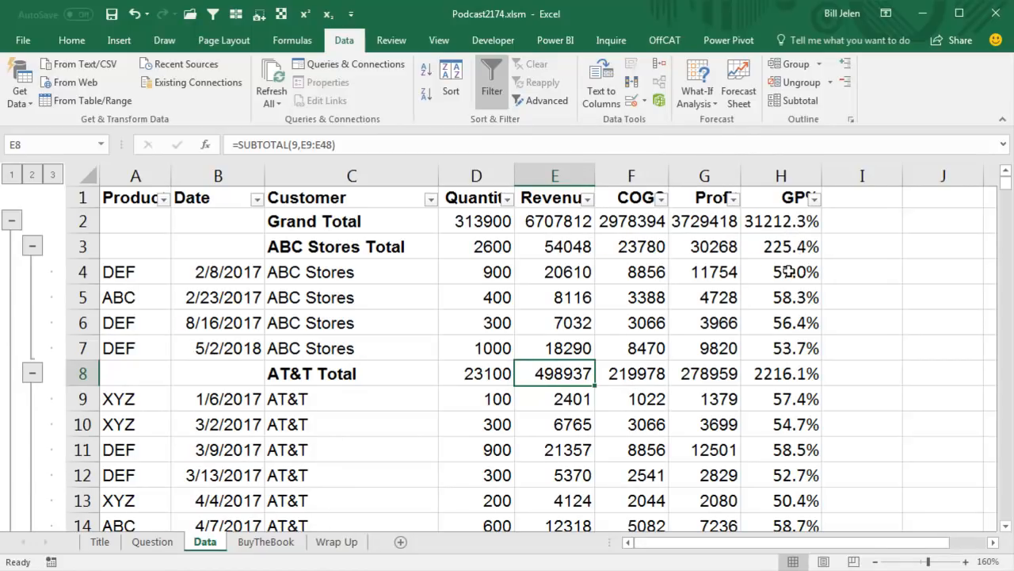
pyautogui.moveTo(780, 271); pyautogui.dragTo(780, 347)
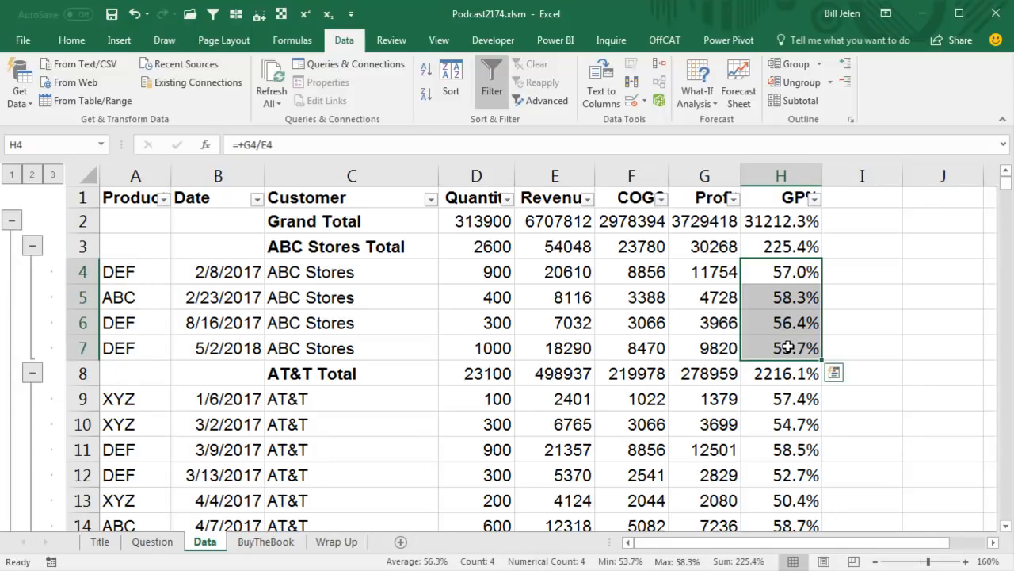
pyautogui.moveTo(748, 563)
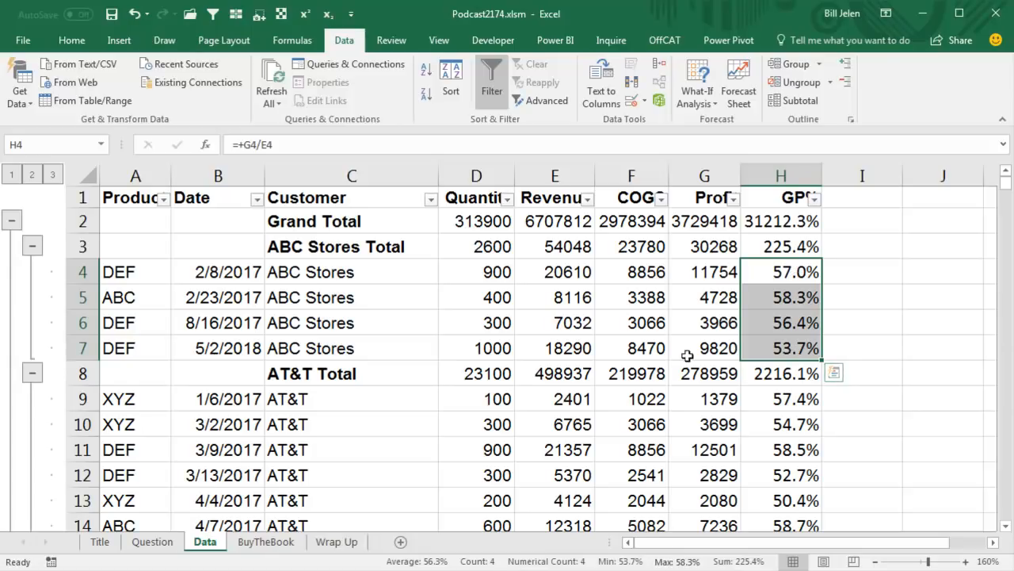
pyautogui.moveTo(561, 319)
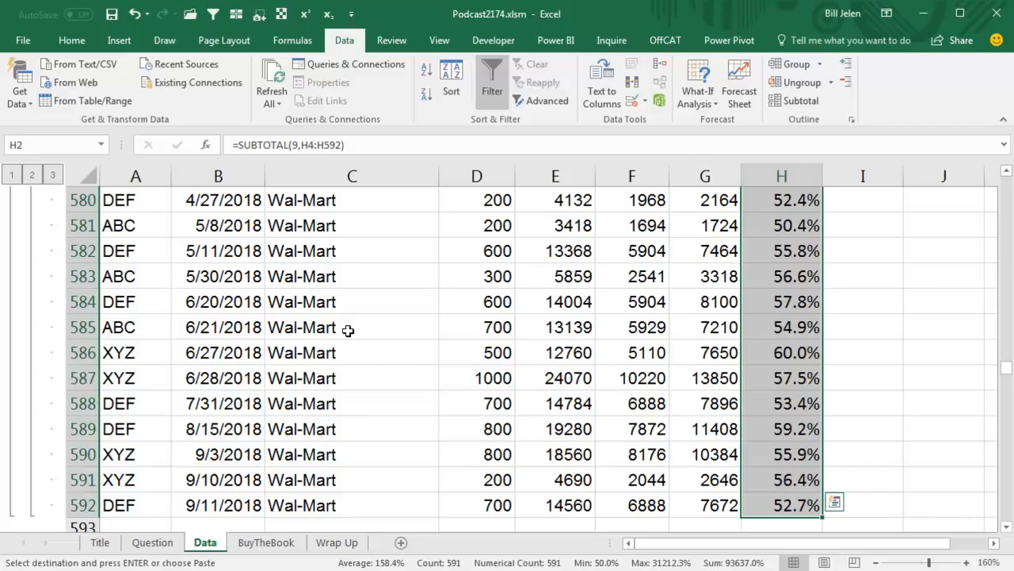
# Step: Paste the =G/E formula into H2:H592, giving Grand Total 55.6% and ABC Stores 56.0%
pyautogui.press('ctrl+v')
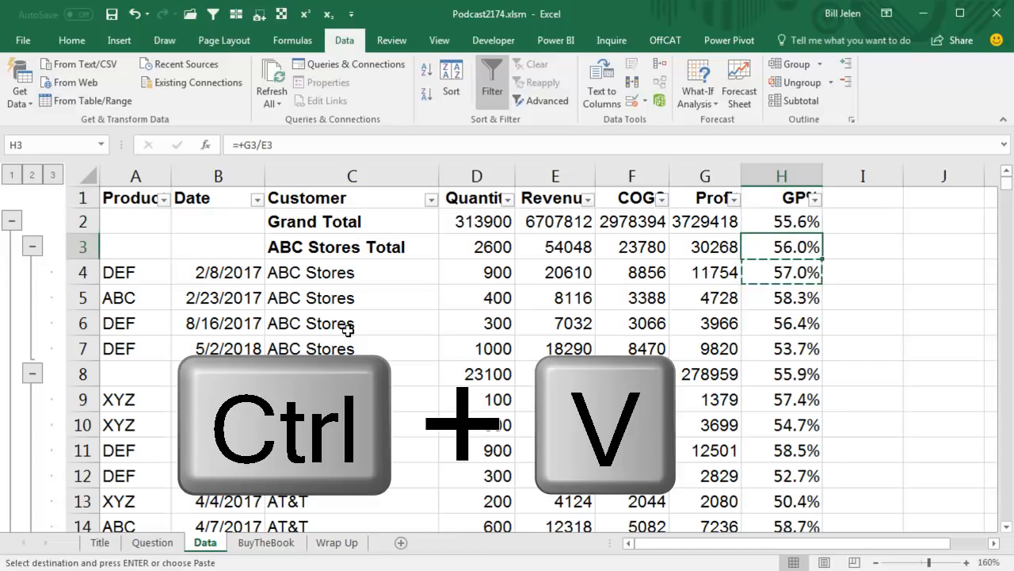
pyautogui.press('ctrl+v')
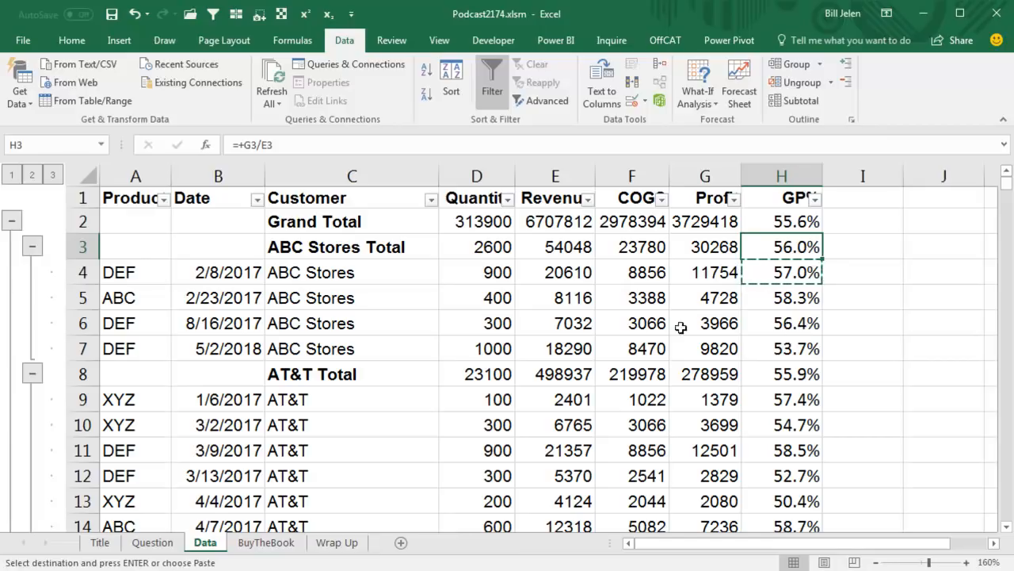
pyautogui.moveTo(767, 415)
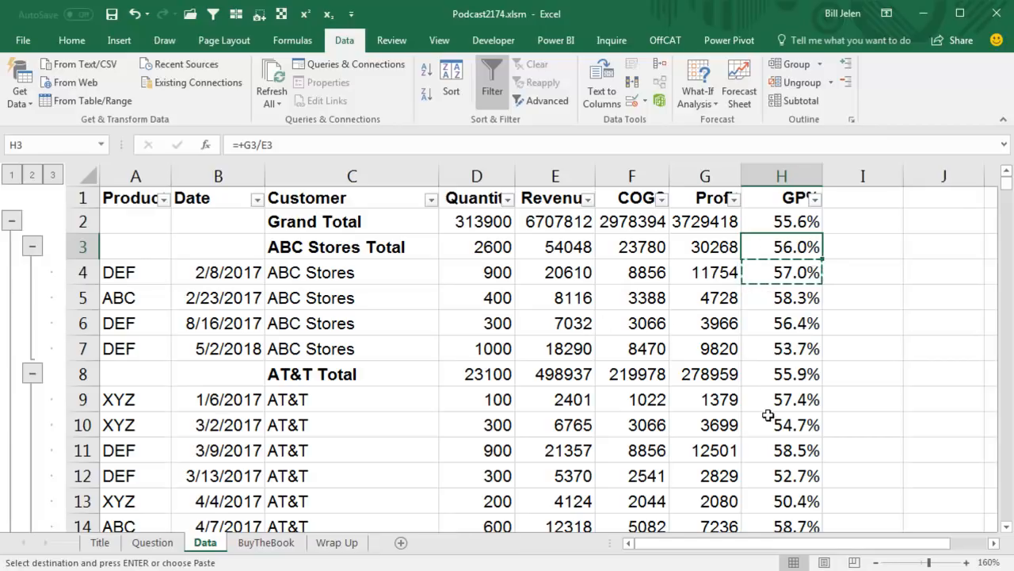
pyautogui.moveTo(266, 547)
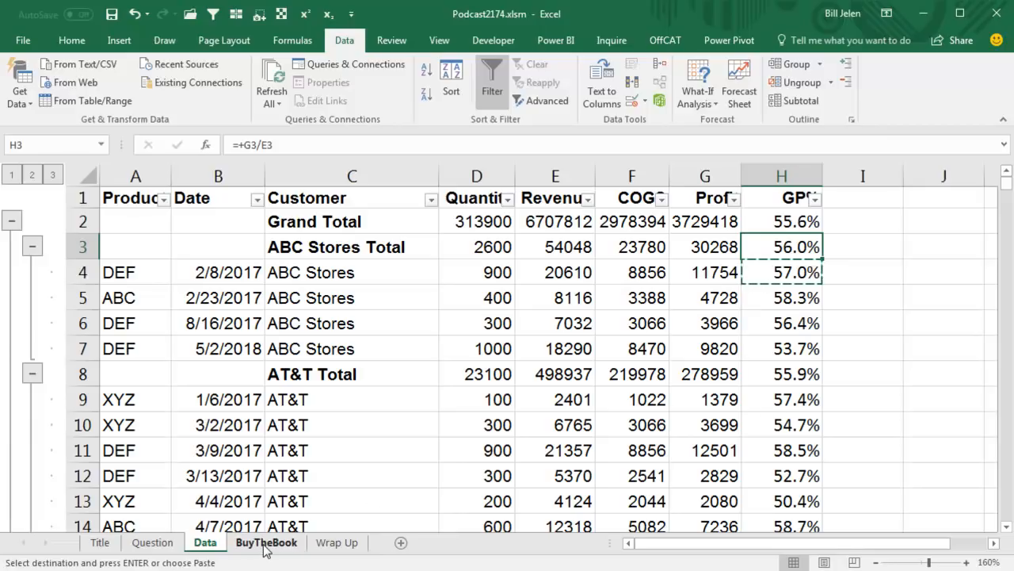
# Step: Show the Power Excel with MrExcel book promotion sheet
pyautogui.click(266, 542)
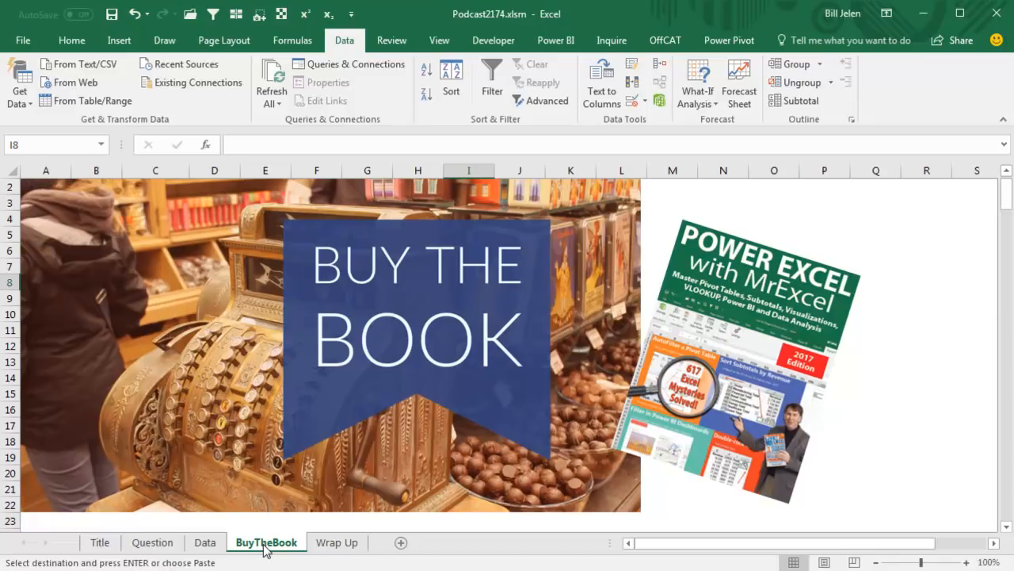
pyautogui.moveTo(336, 542)
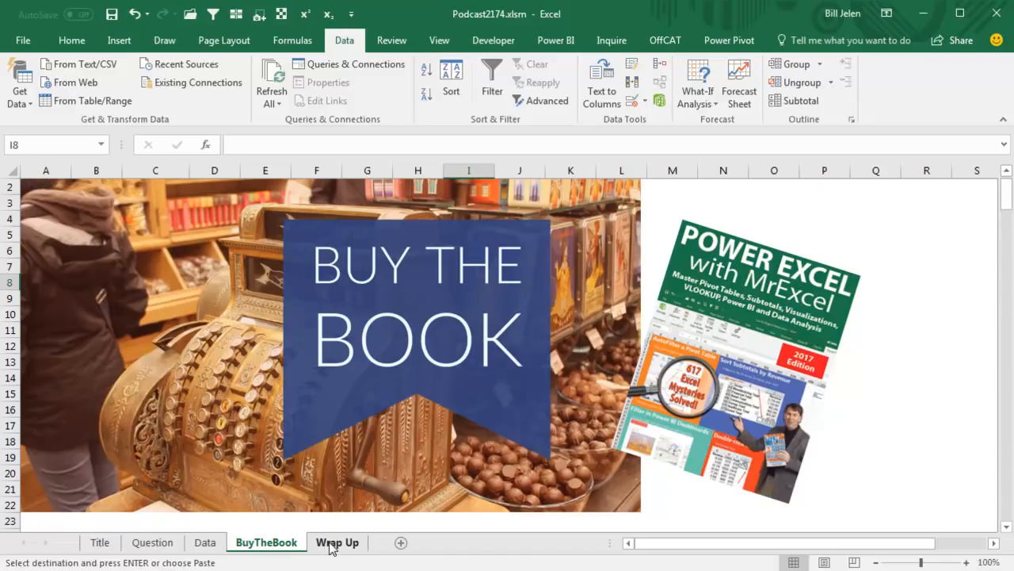
# Step: Show the Wrap Up list of the episode's topics
pyautogui.click(336, 542)
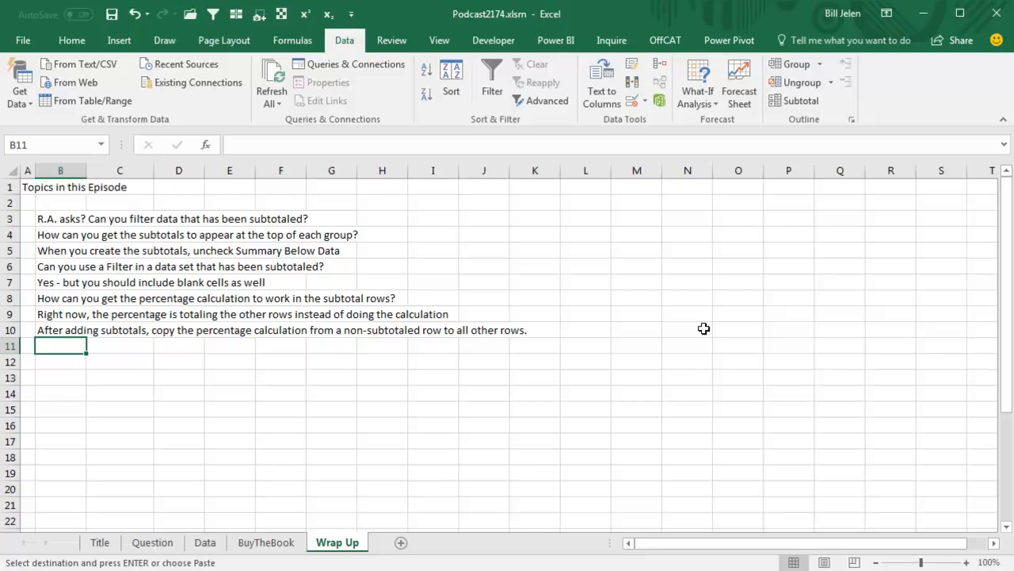
pyautogui.moveTo(932, 518)
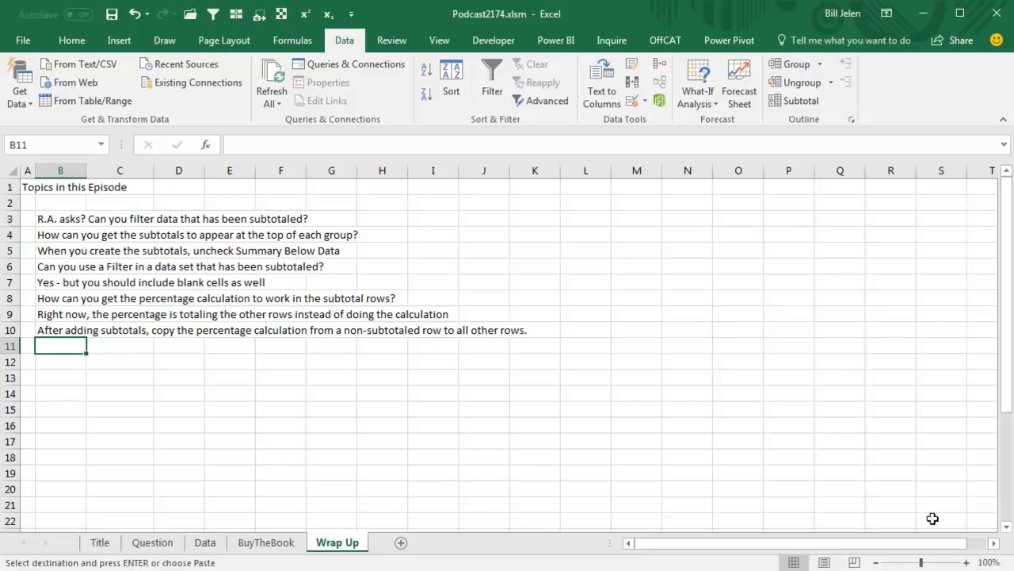